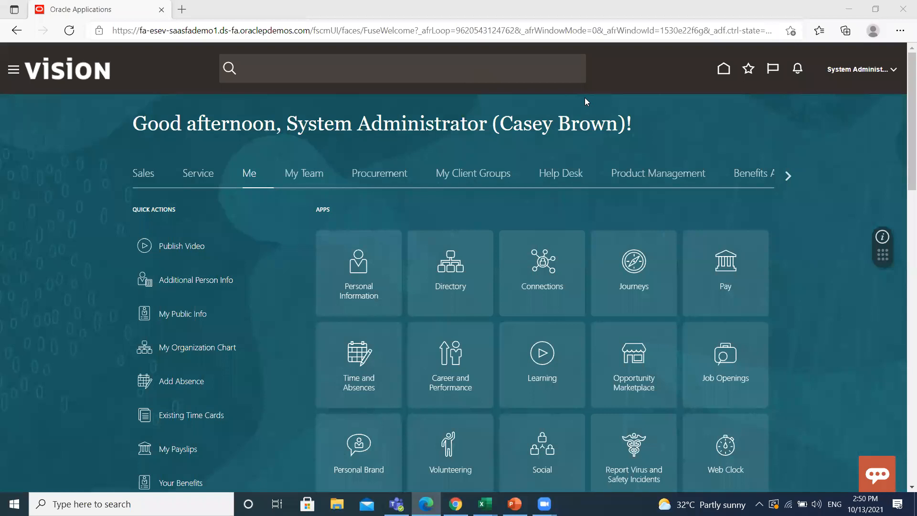
mouse_move(528, 201)
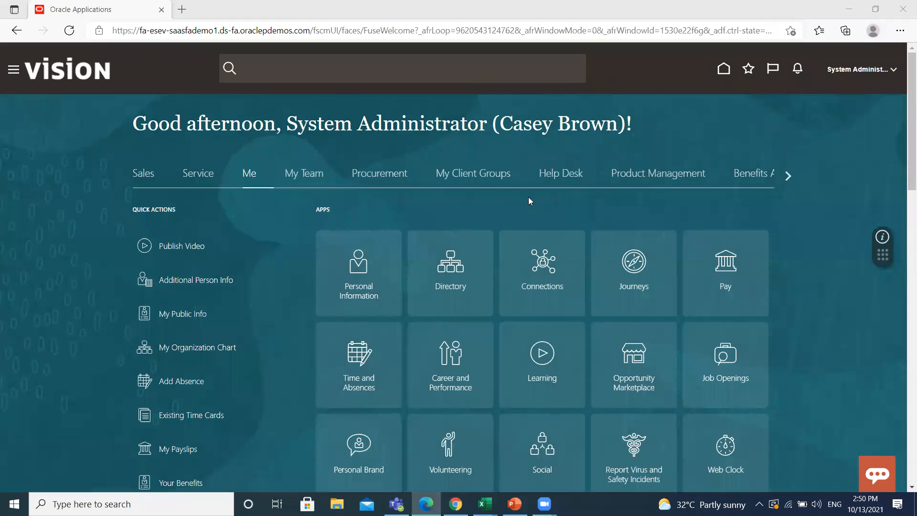
mouse_move(521, 221)
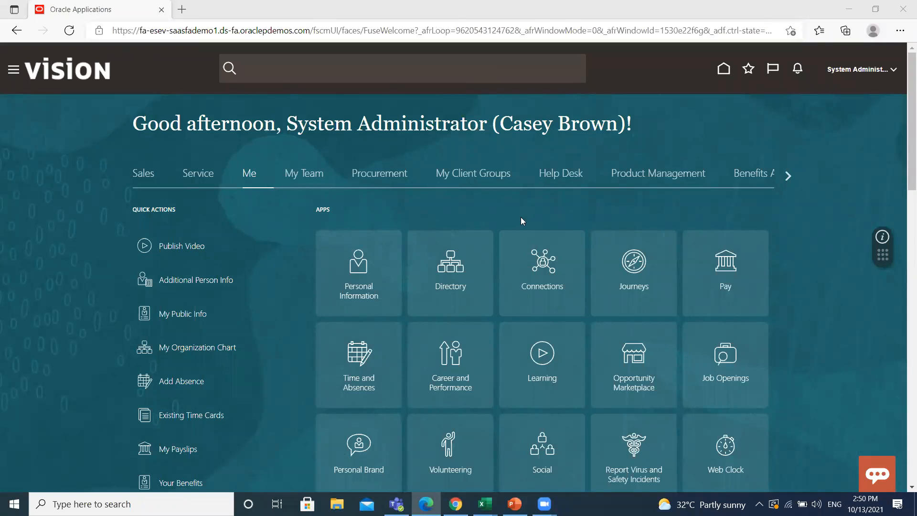
mouse_move(811, 131)
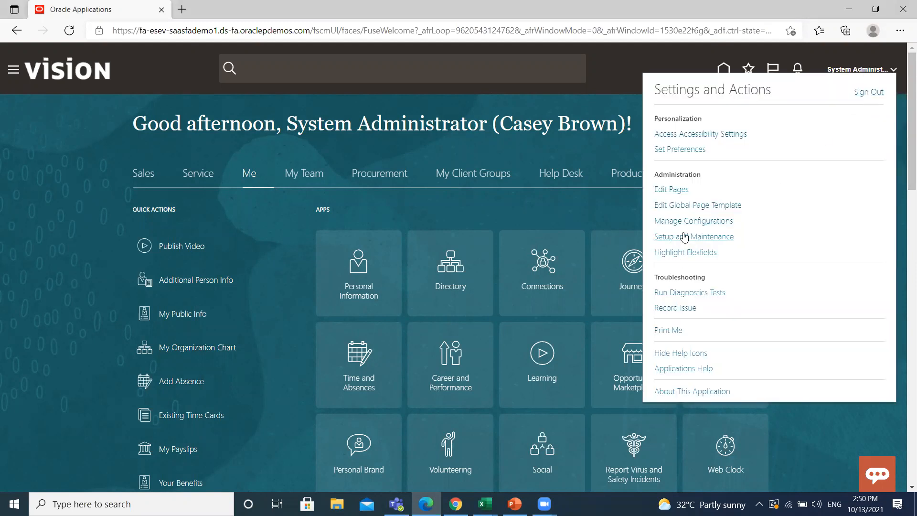
Go from Setup and Maintenance through the Tasks panel to Manage Implementation Projects
left_click(693, 236)
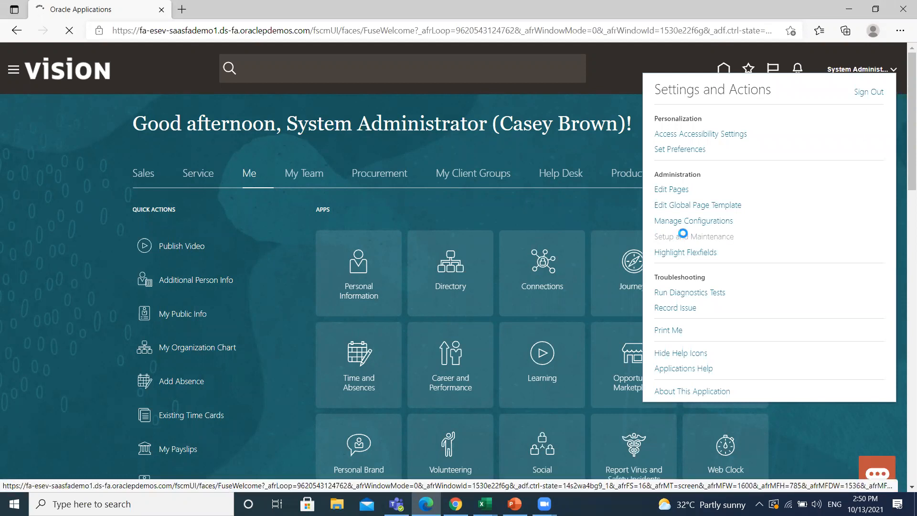
left_click(694, 237)
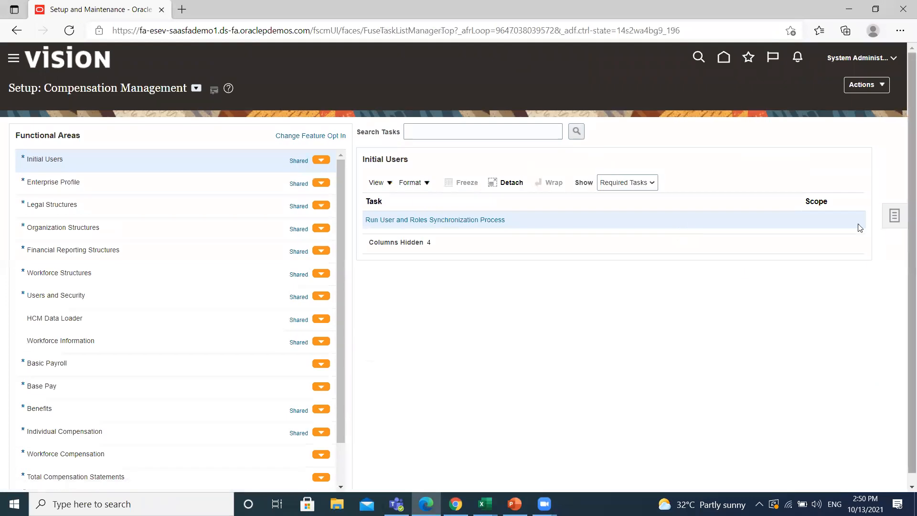
left_click(894, 216)
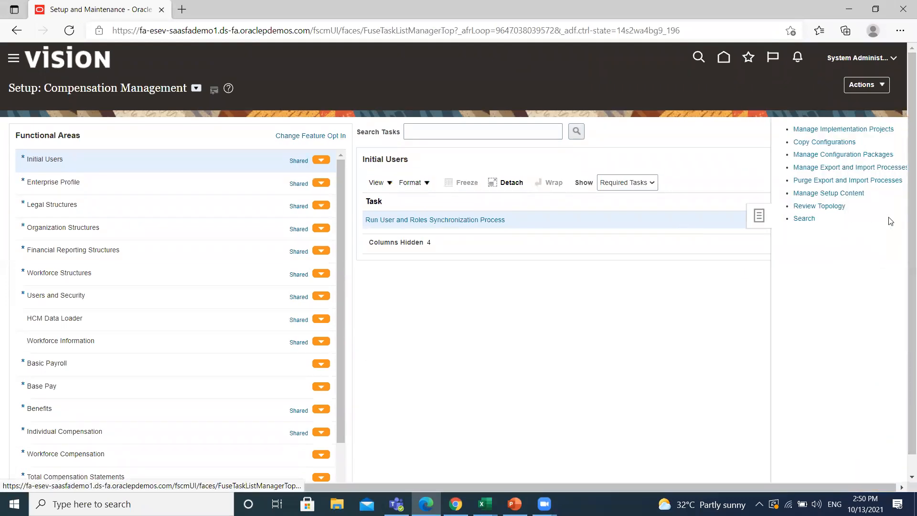
left_click(825, 129)
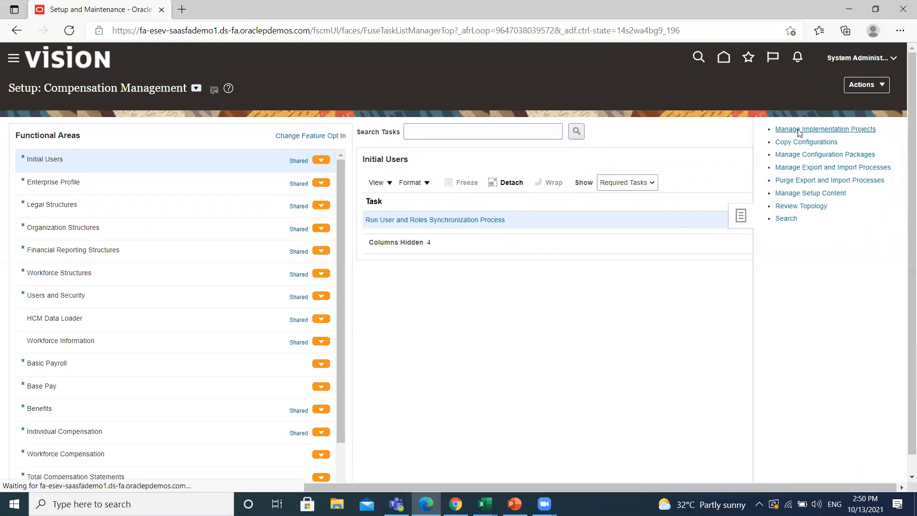
left_click(825, 128)
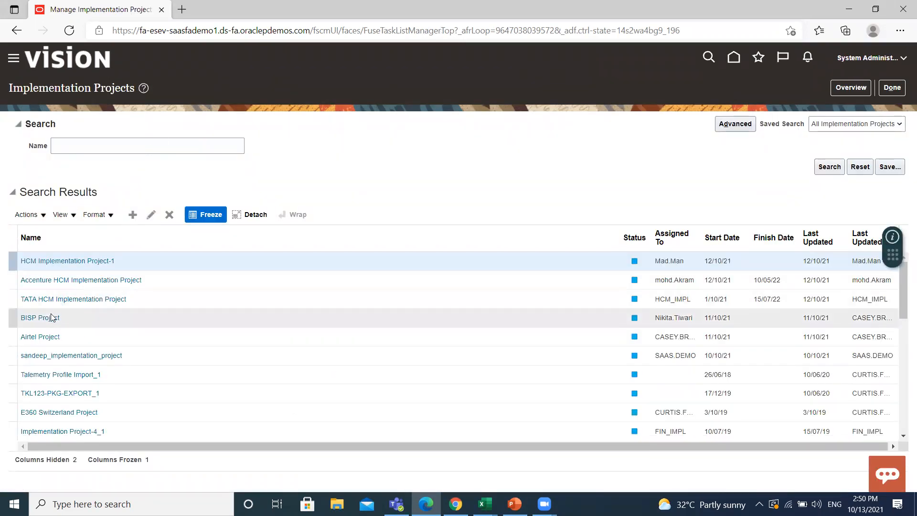
Open BISP Project and search its tasks for 'Manage Reference Data Sets'
left_click(40, 317)
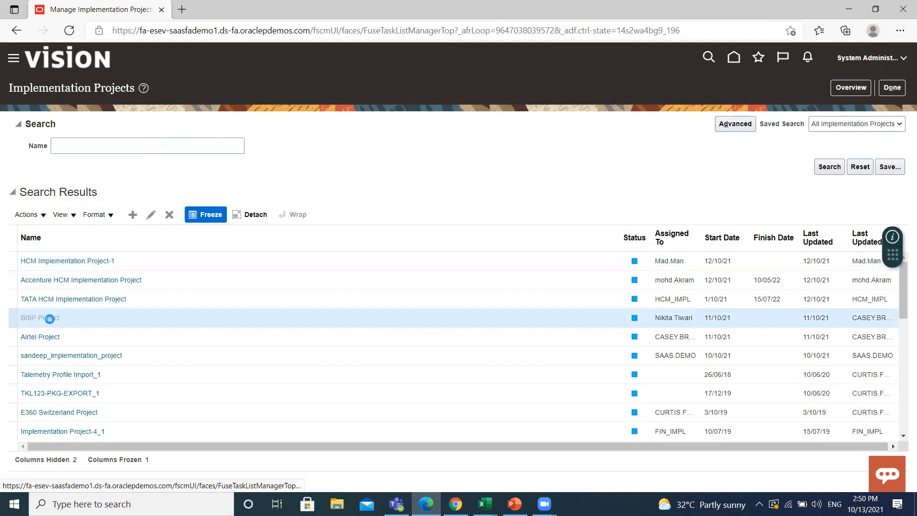
double_click(40, 317)
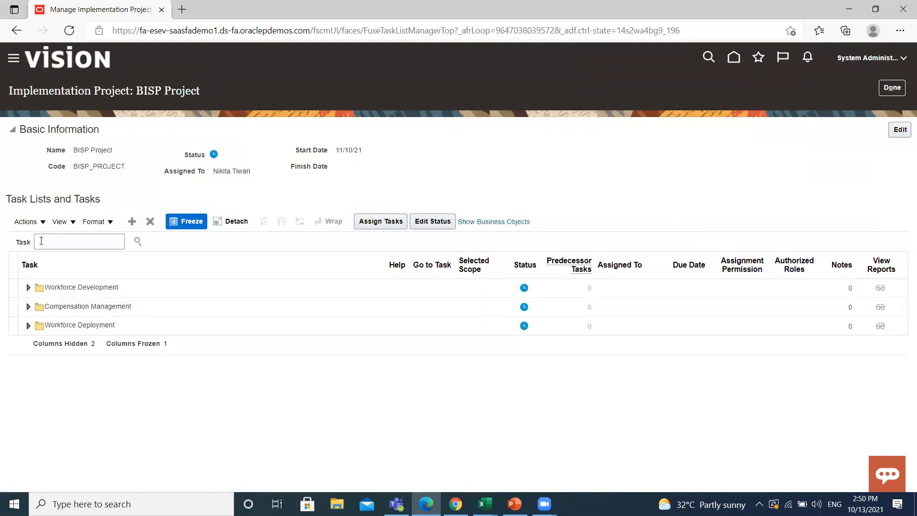
type("MANA")
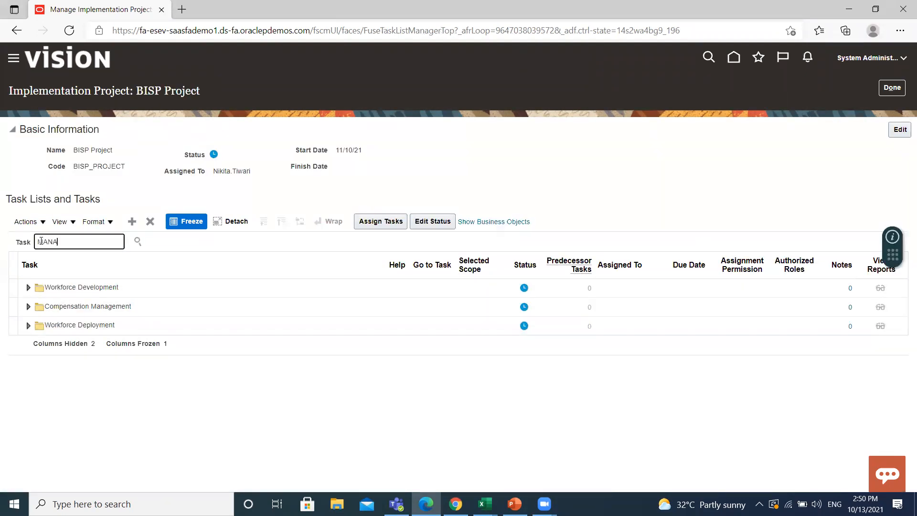
type("MANAGE R")
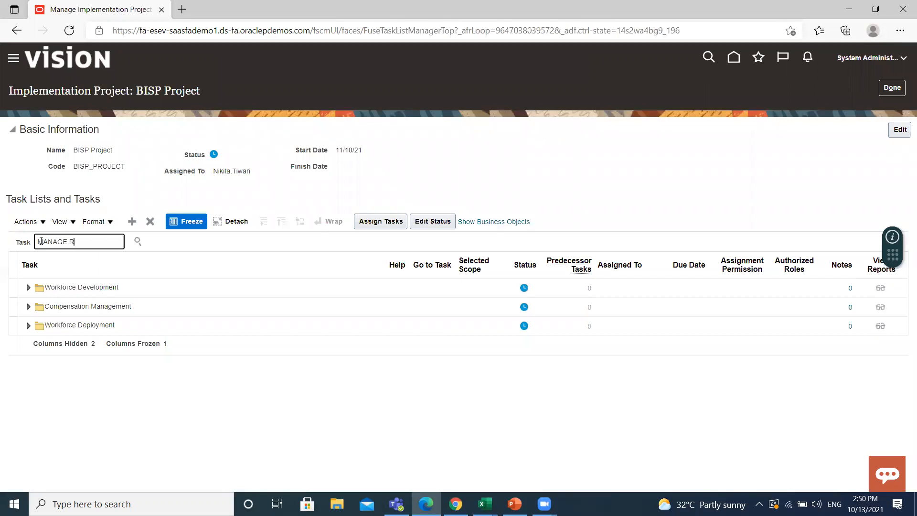
type("EFERENCE DATA S")
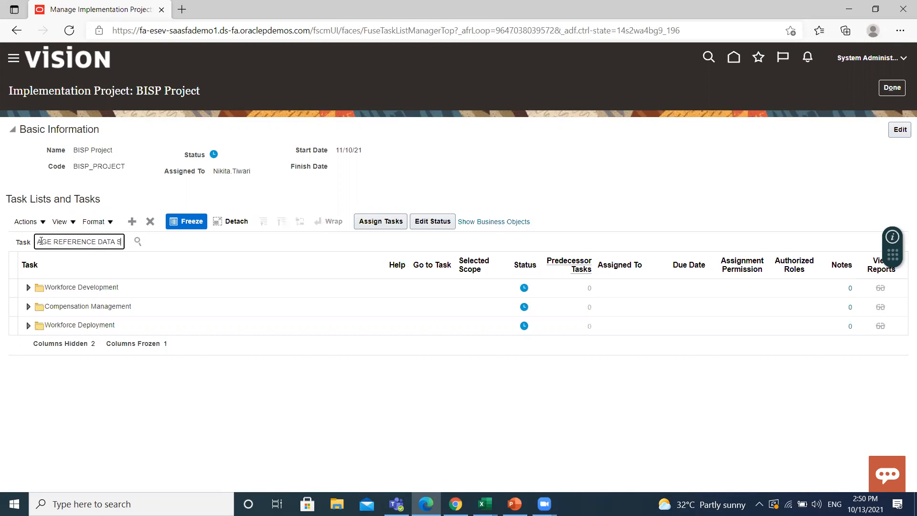
type("REFERENCE DATA SETS")
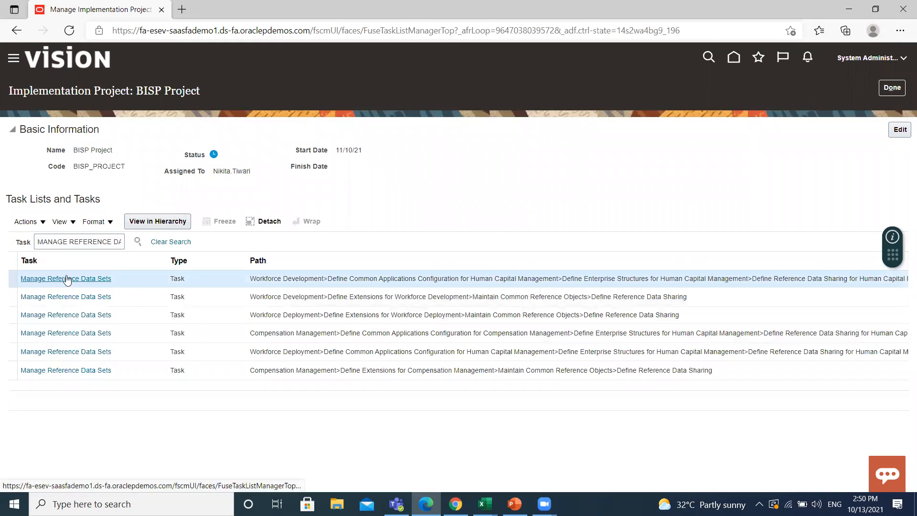
Select the Manage Reference Data Sets result and launch it with Go to Task
left_click(65, 279)
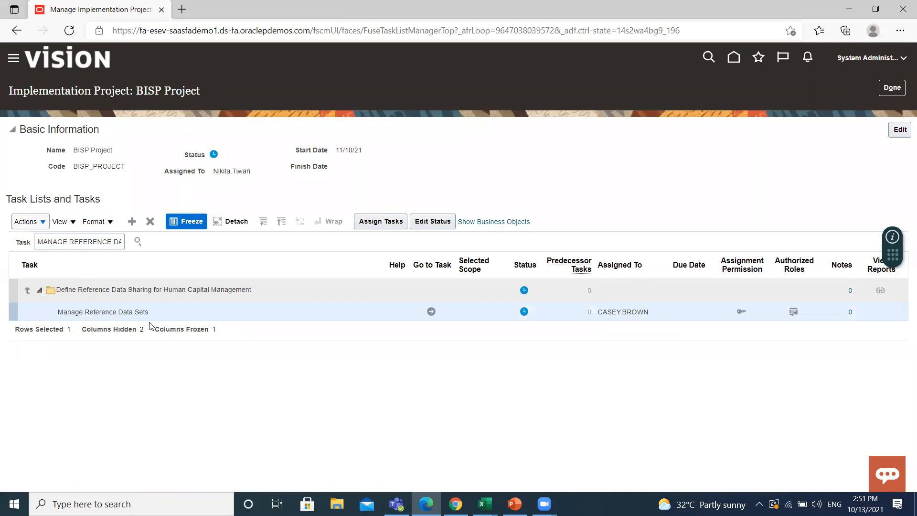
left_click(430, 311)
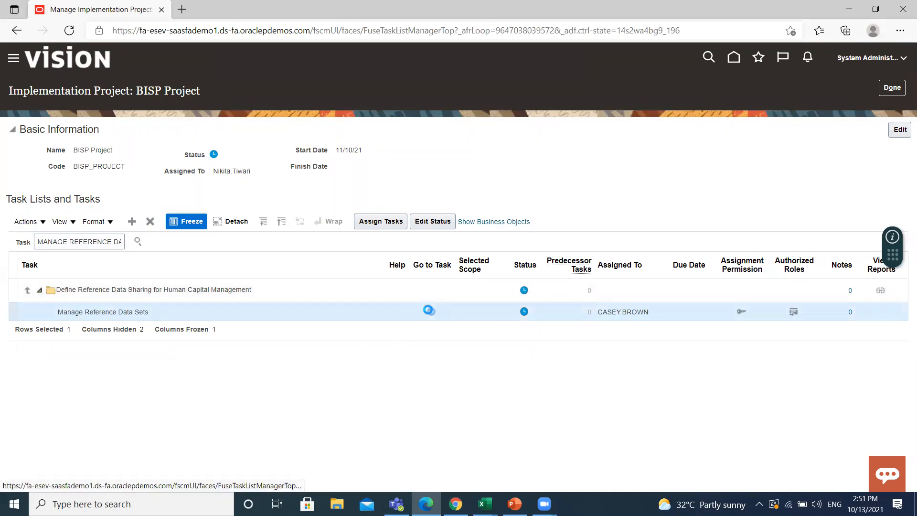
left_click(429, 311)
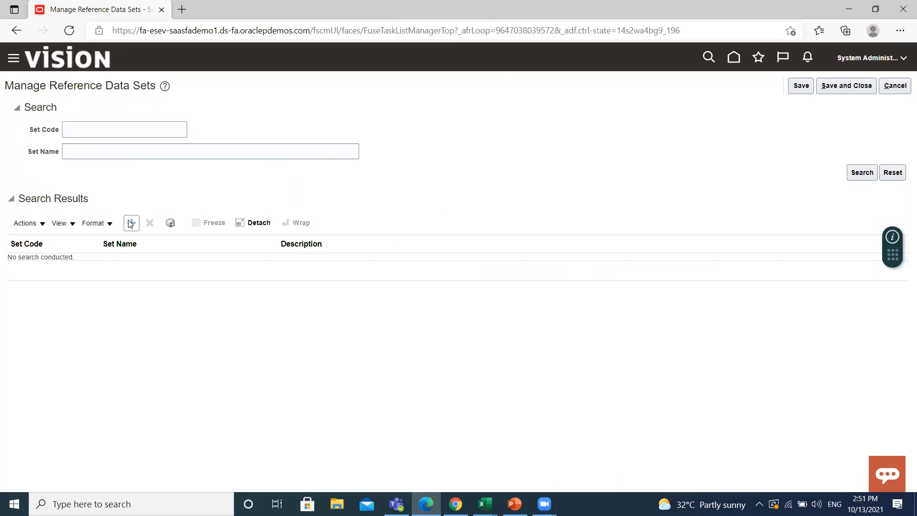
Add set code COMMON, name 'Common Set', description 'Common RDS', then add another row
left_click(131, 223)
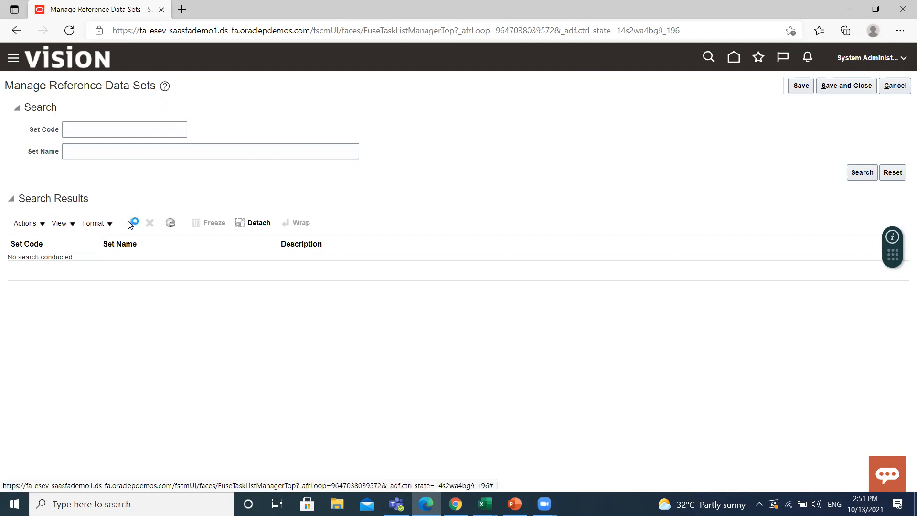
left_click(133, 223)
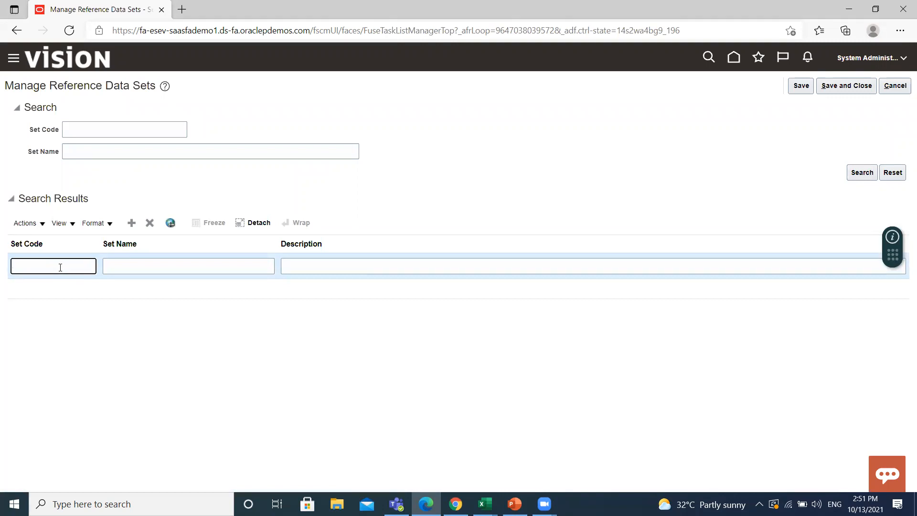
type("C")
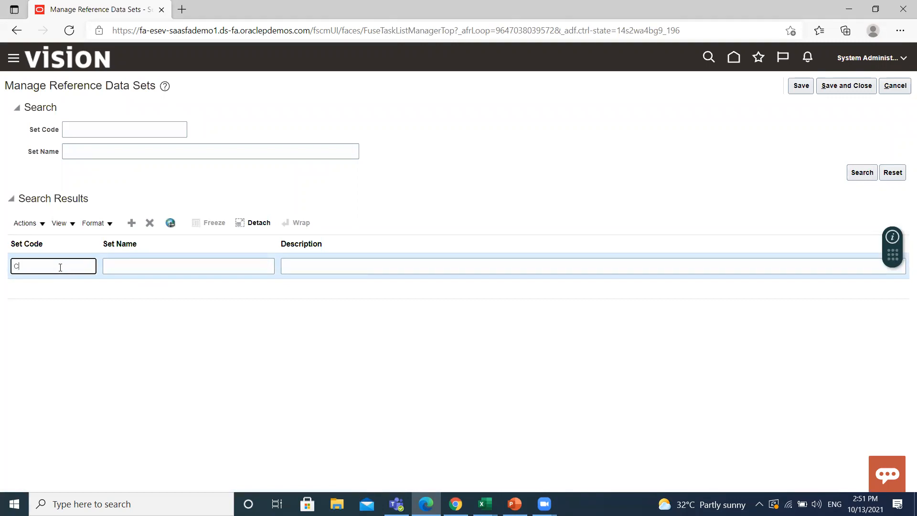
type("OMMON")
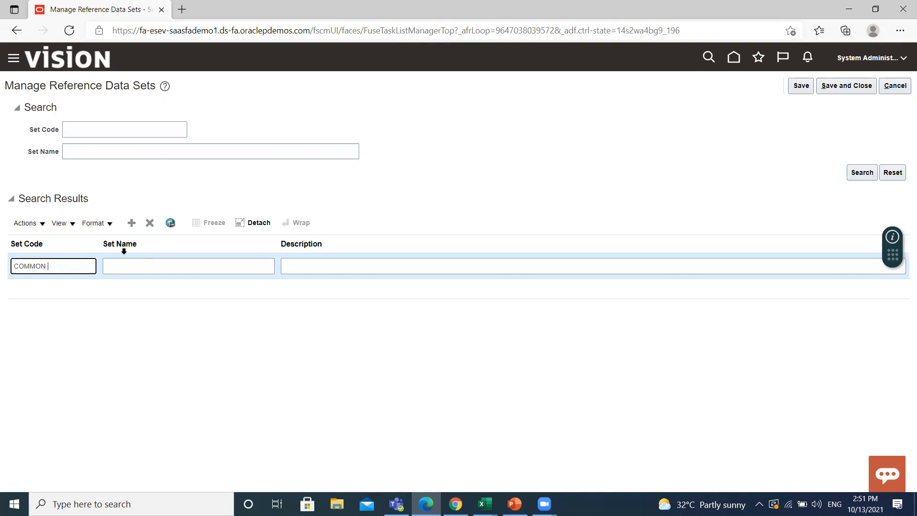
left_click(187, 266)
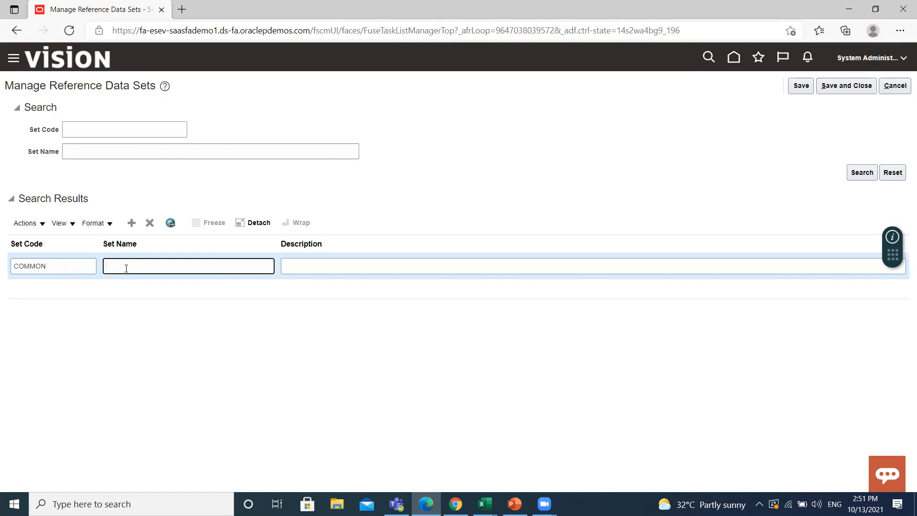
type("Common")
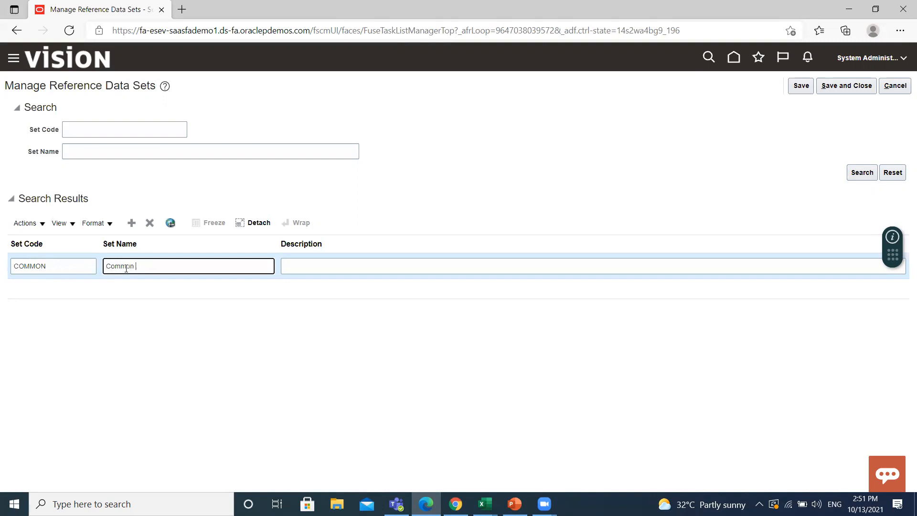
type("Set")
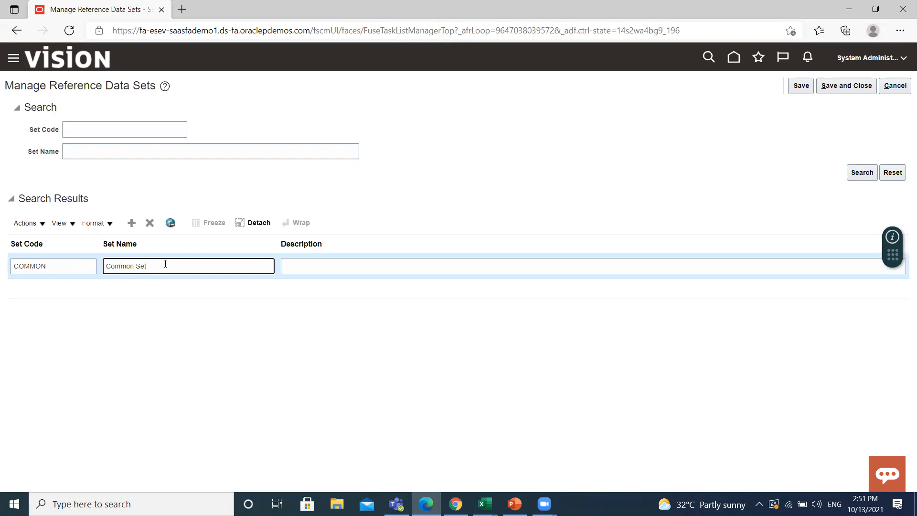
left_click(593, 265)
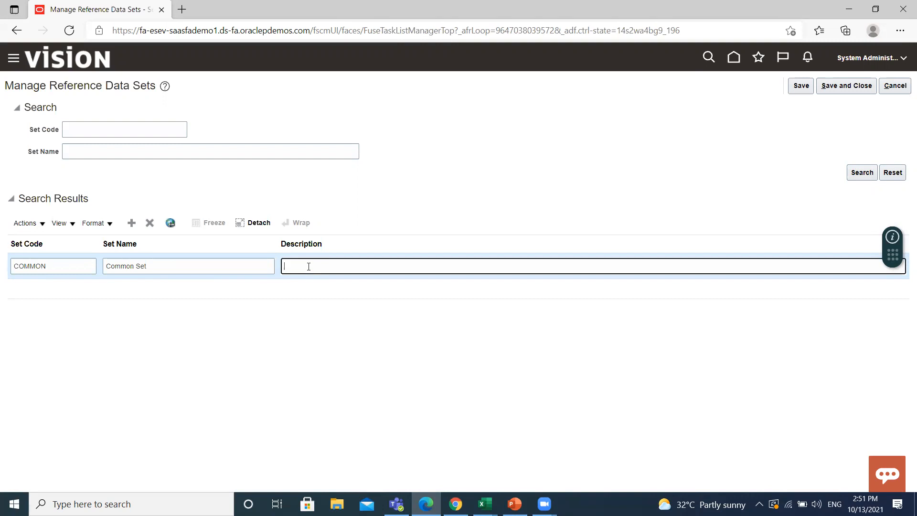
type("Common")
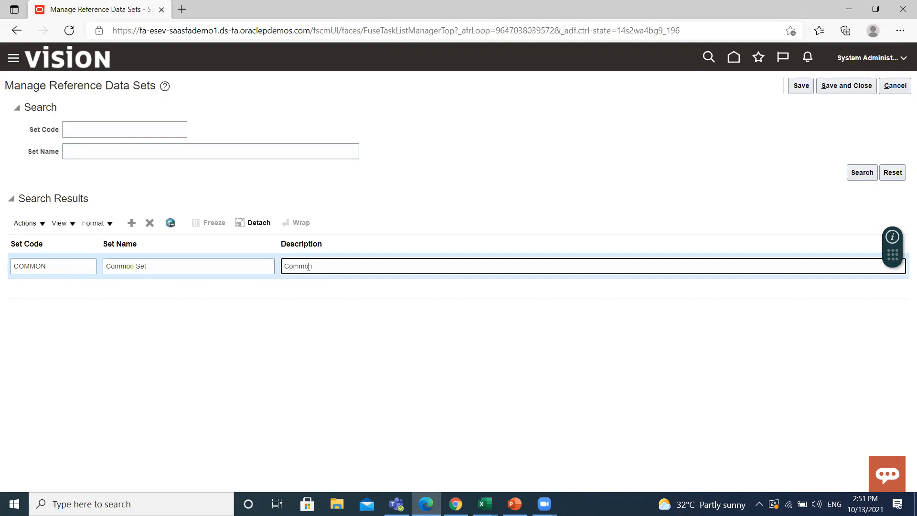
type("RDS")
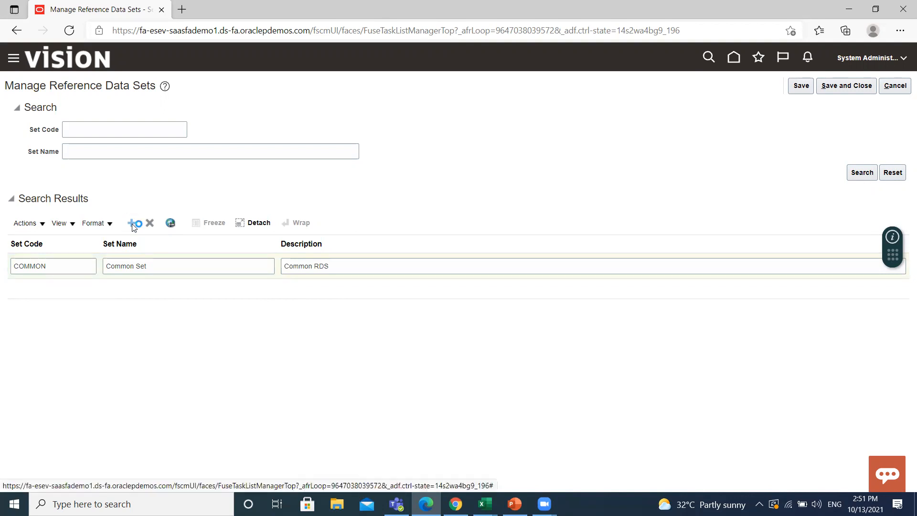
left_click(133, 223)
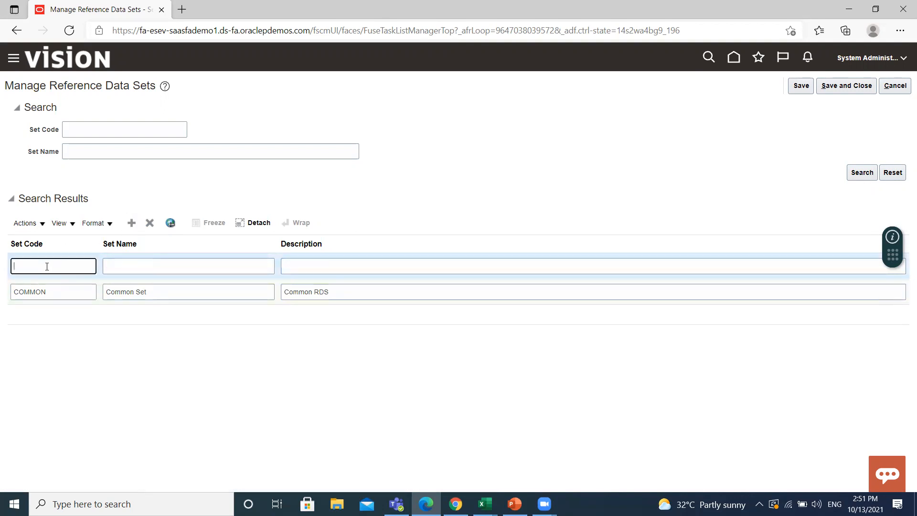
Enter ENTERPRISE as the new row's set code
type("E")
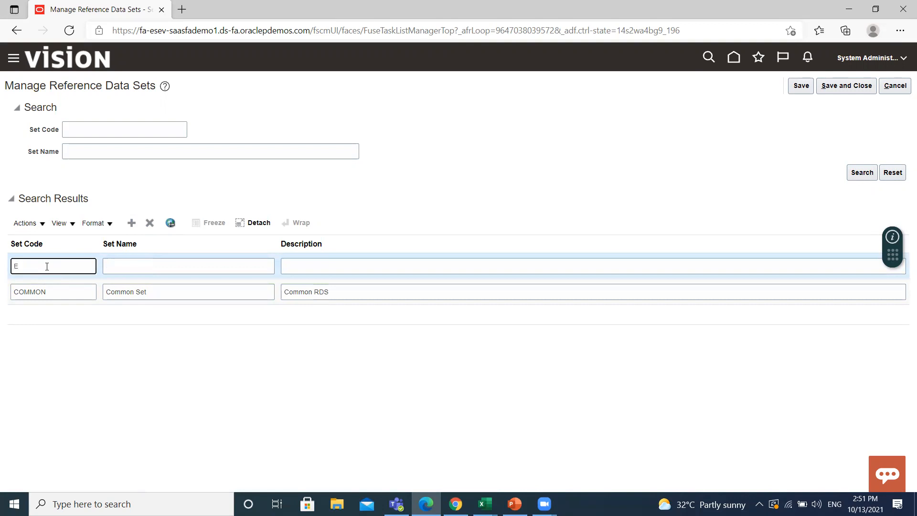
type("nterp")
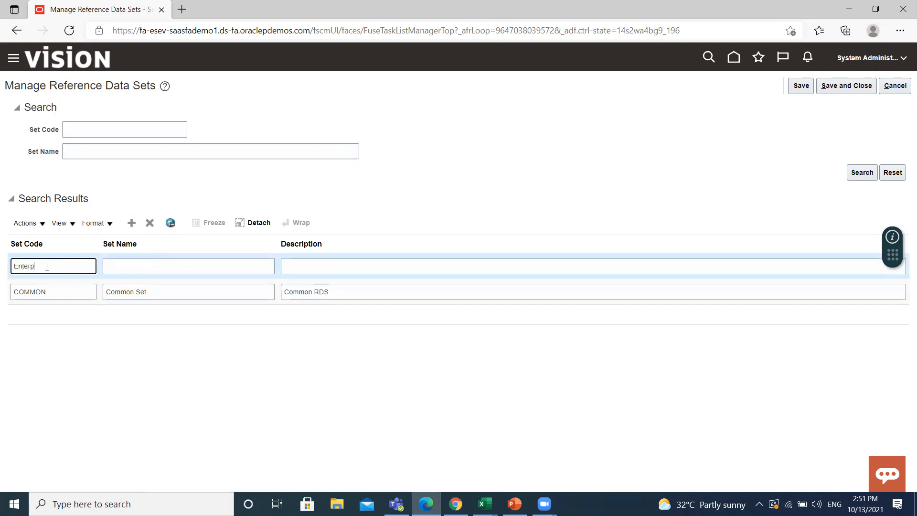
type("rise")
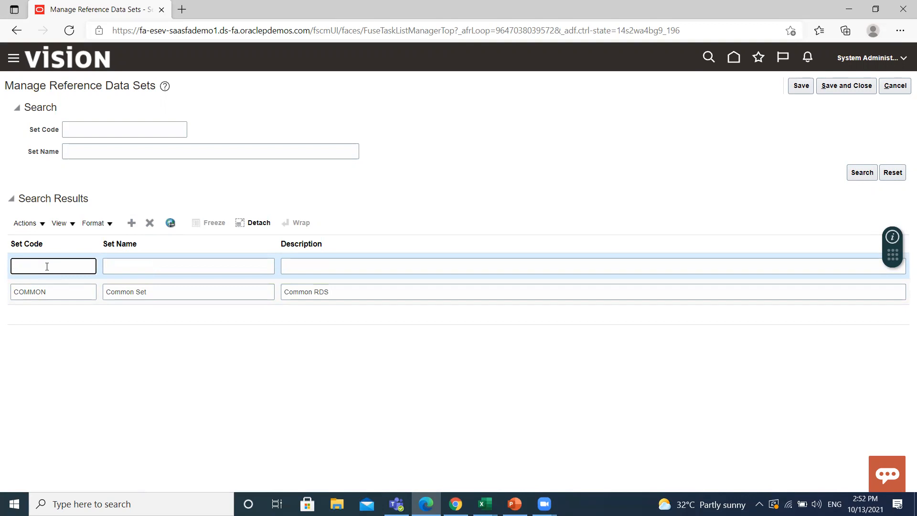
type("E")
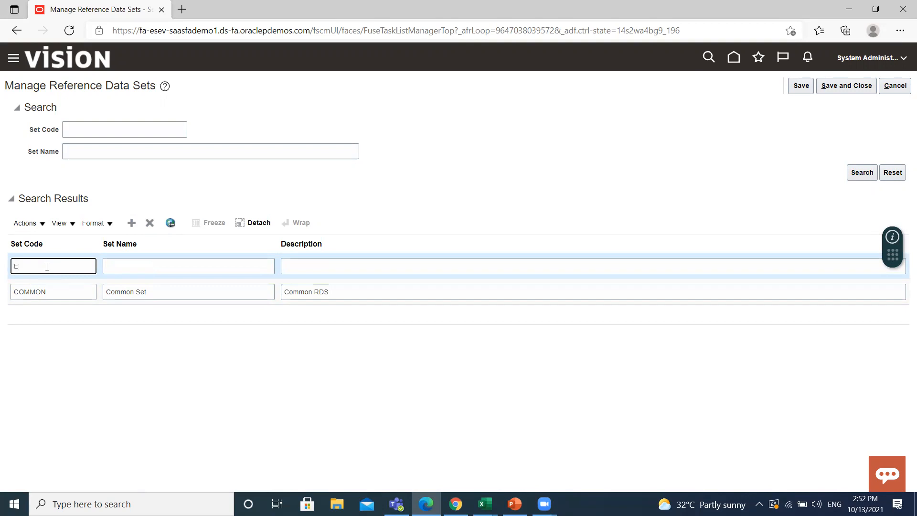
type("NTERP")
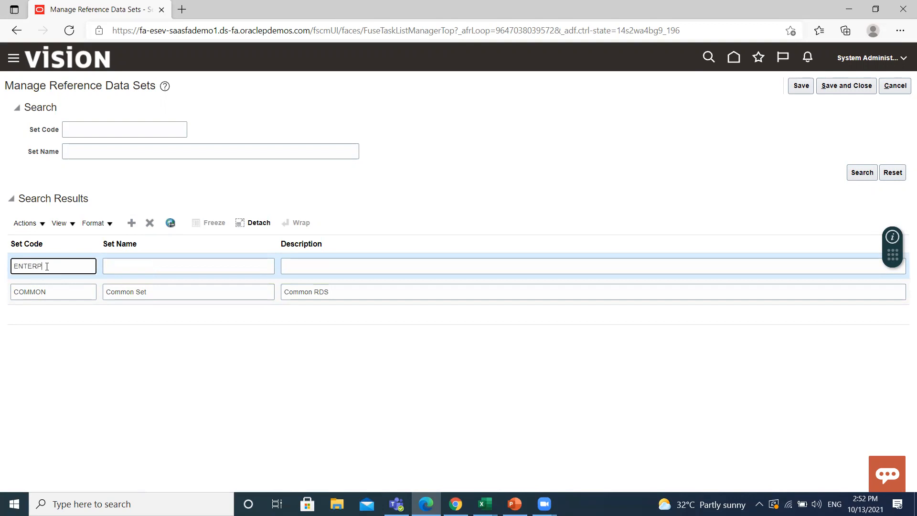
type("RISE")
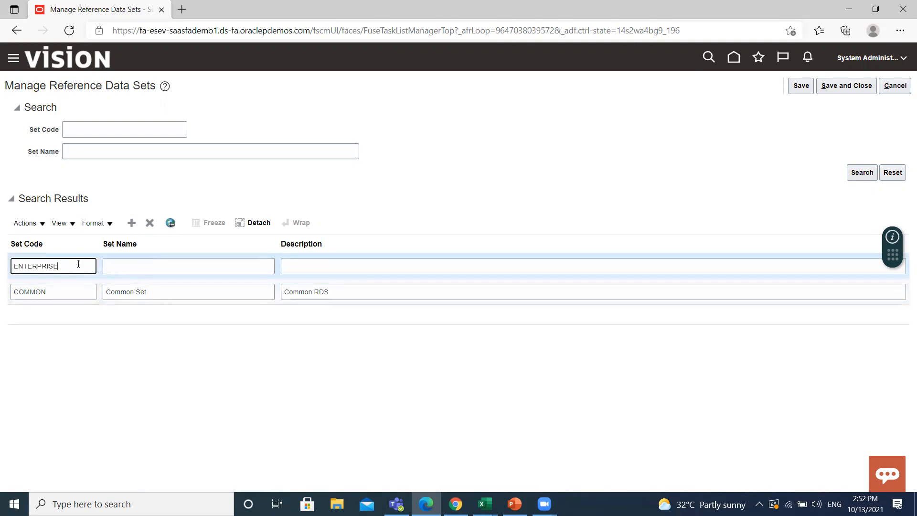
Name the set 'Enterprise Set', describe it 'Enterprise RDS', and add another row
left_click(188, 266)
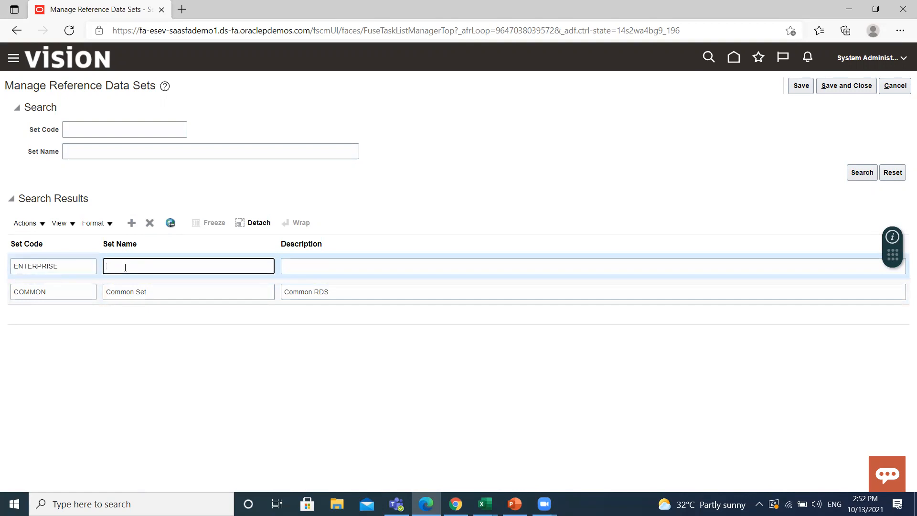
type("E")
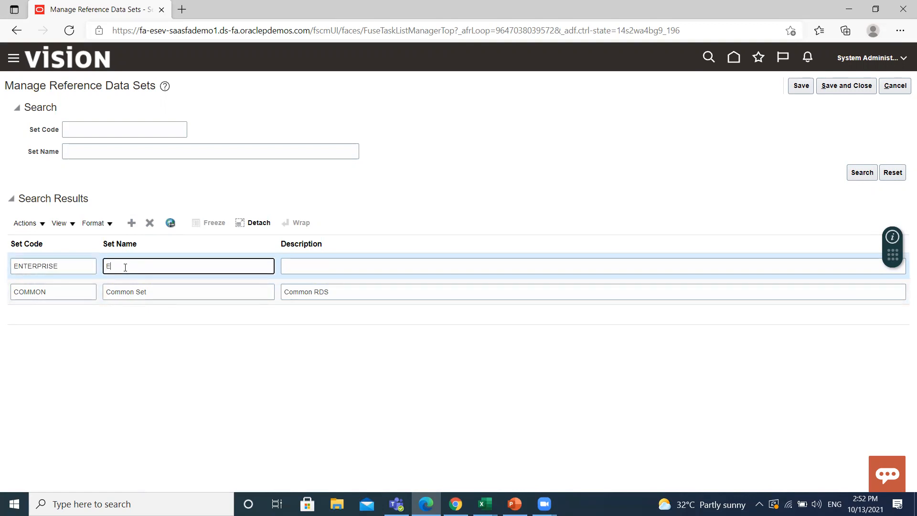
type("nter")
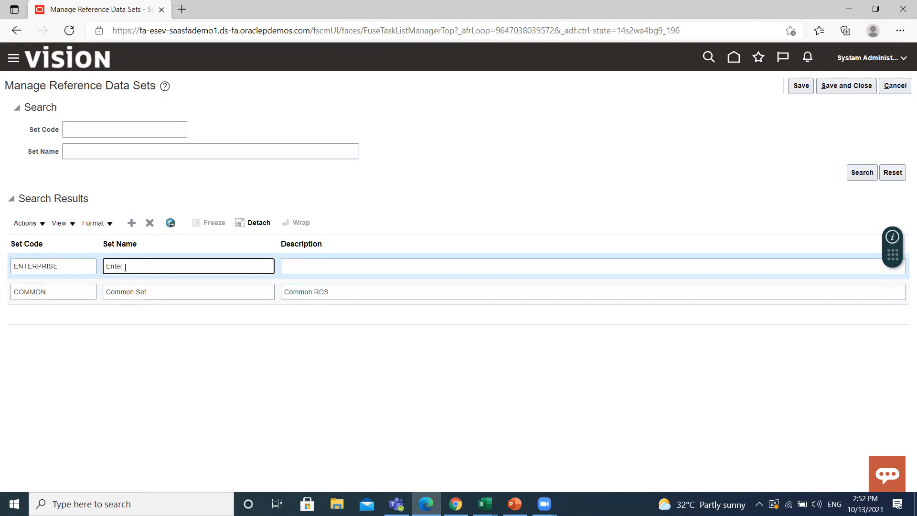
type("Enterprise Set")
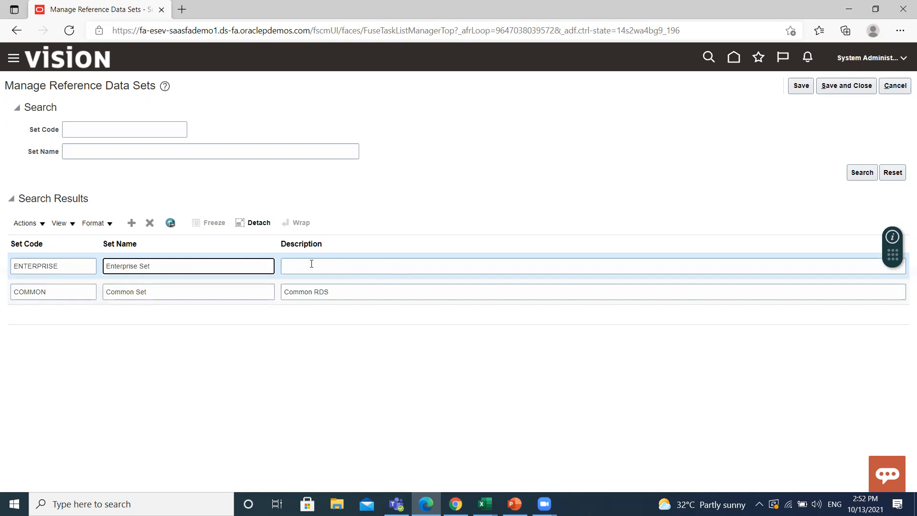
type("E")
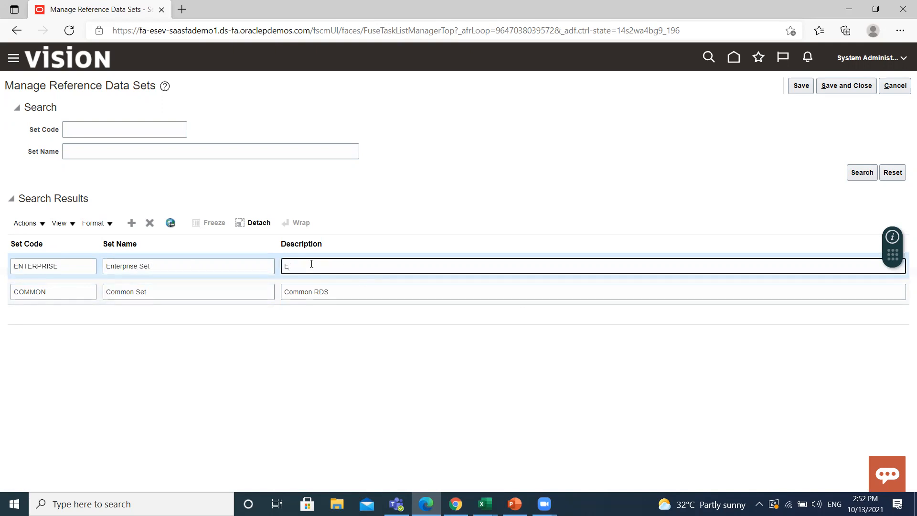
type("nterpr")
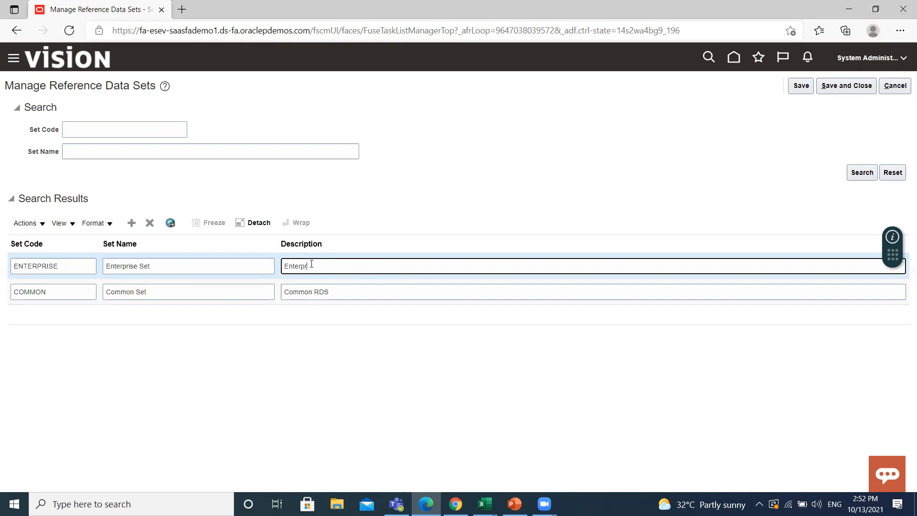
type("ise")
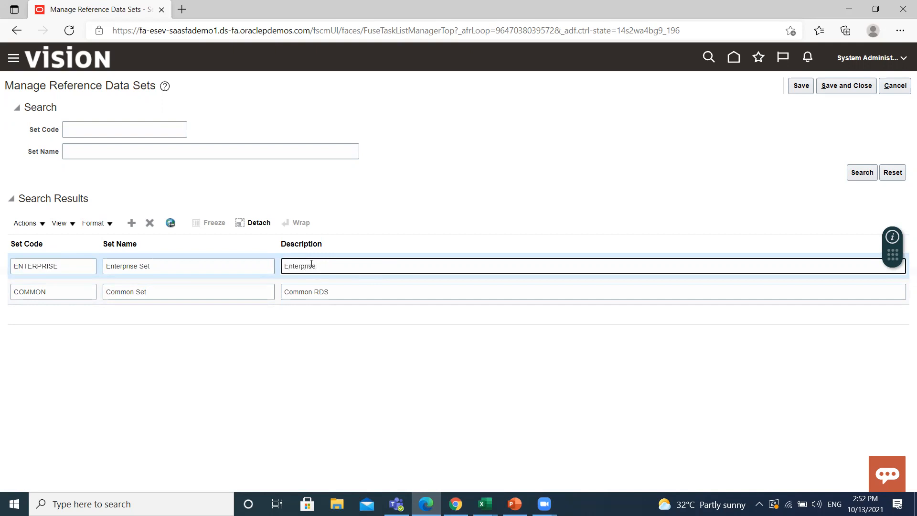
type("RDS")
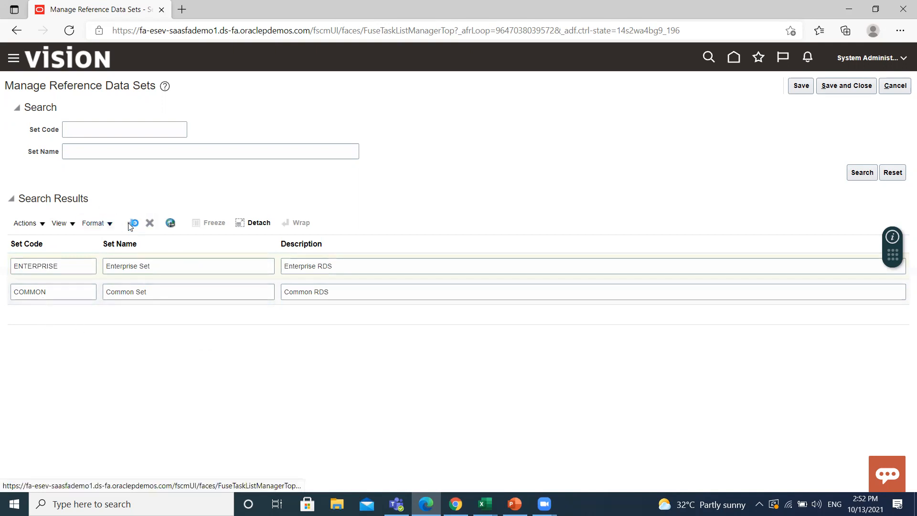
left_click(132, 223)
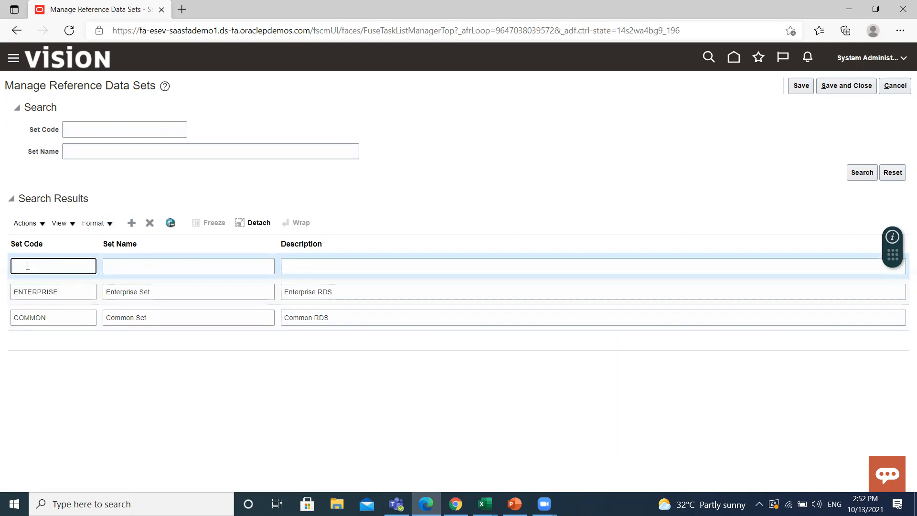
Enter set code BISP and set name 'Custom Set', fixing a typo
type("BIS")
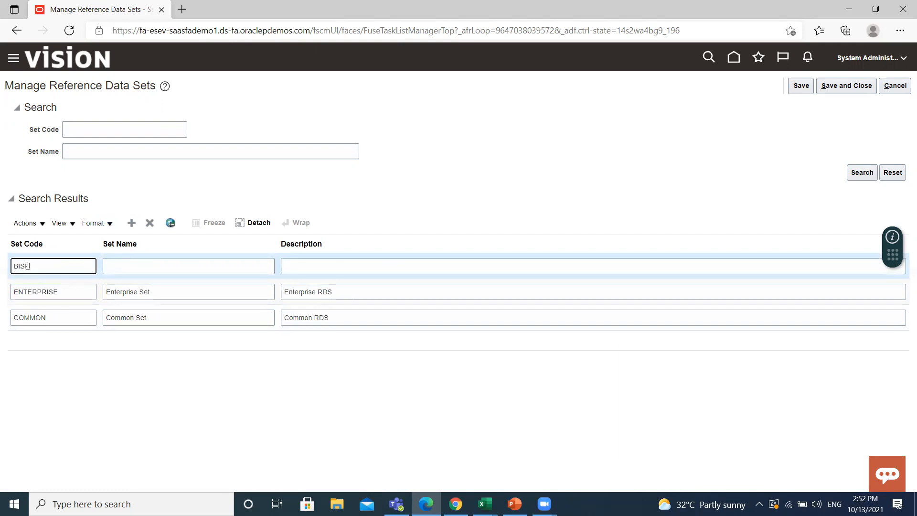
left_click(187, 265)
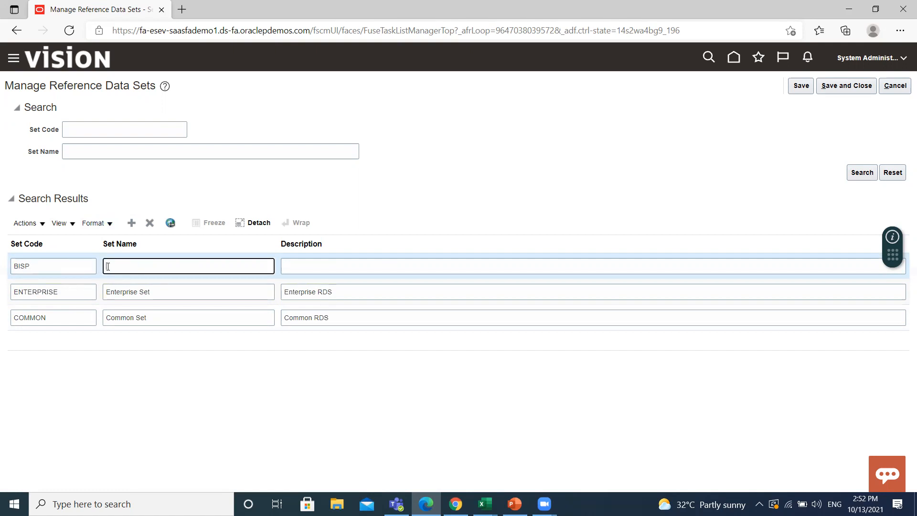
type("CUS")
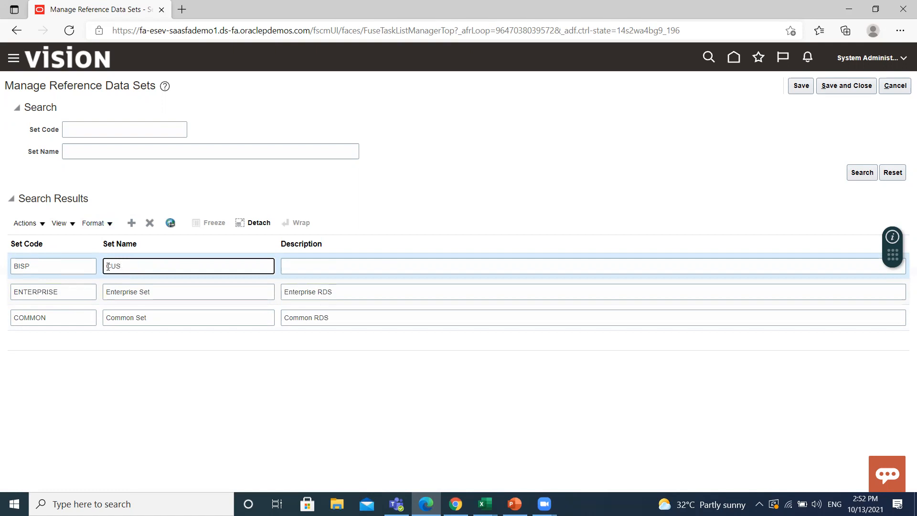
key("Backspace")
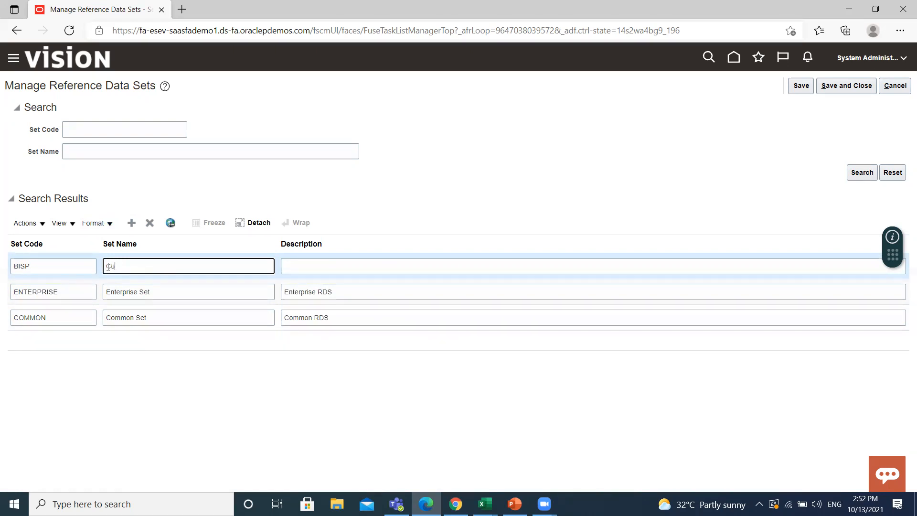
type("Custom")
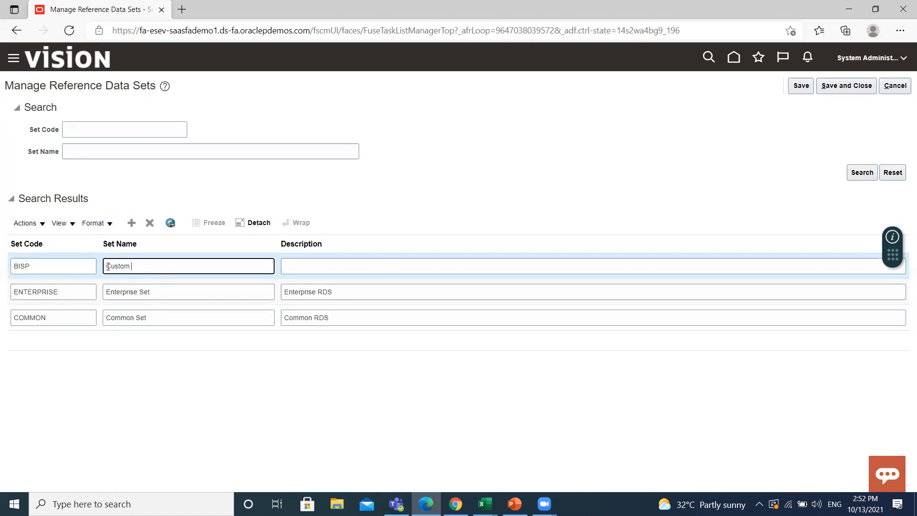
type("S")
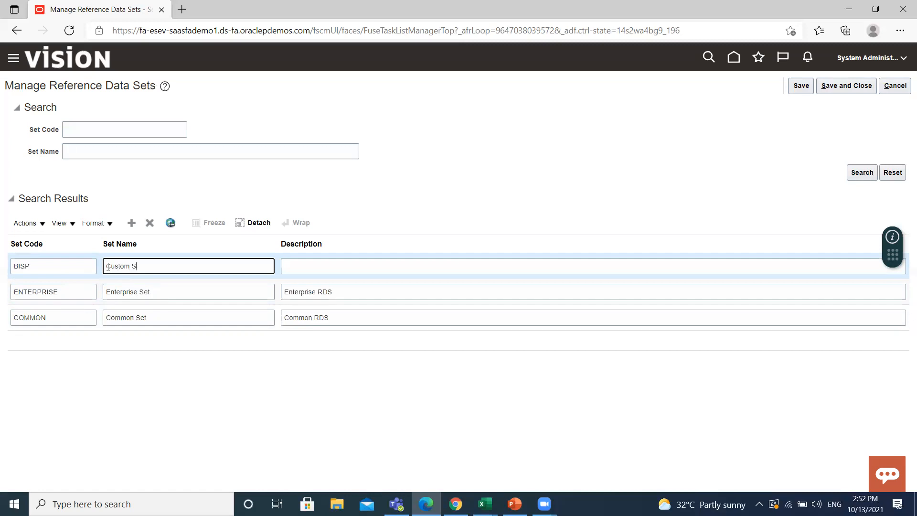
type("et")
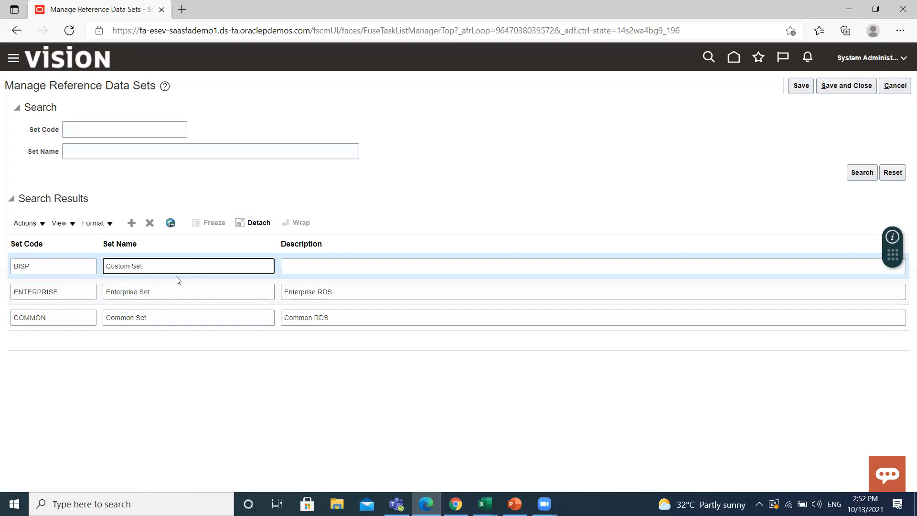
Give the BISP set the description 'Custom RDS'
left_click(584, 266)
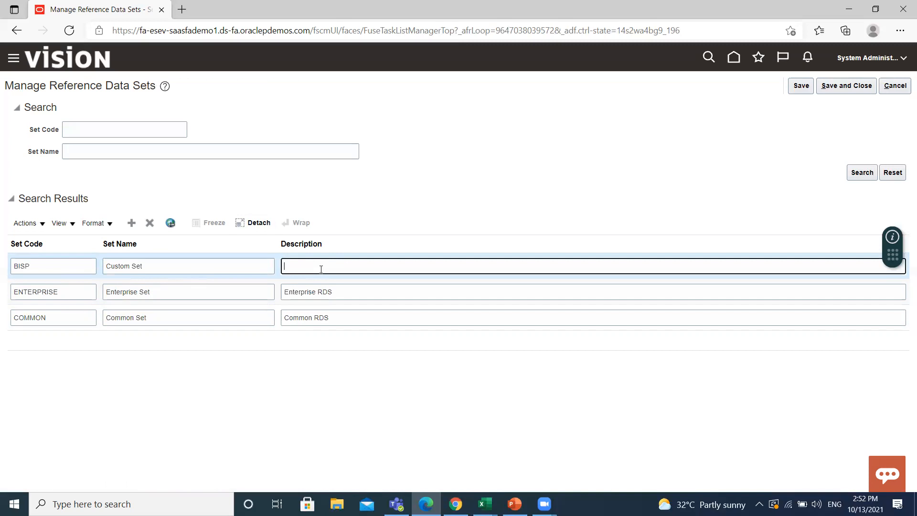
type("Cust")
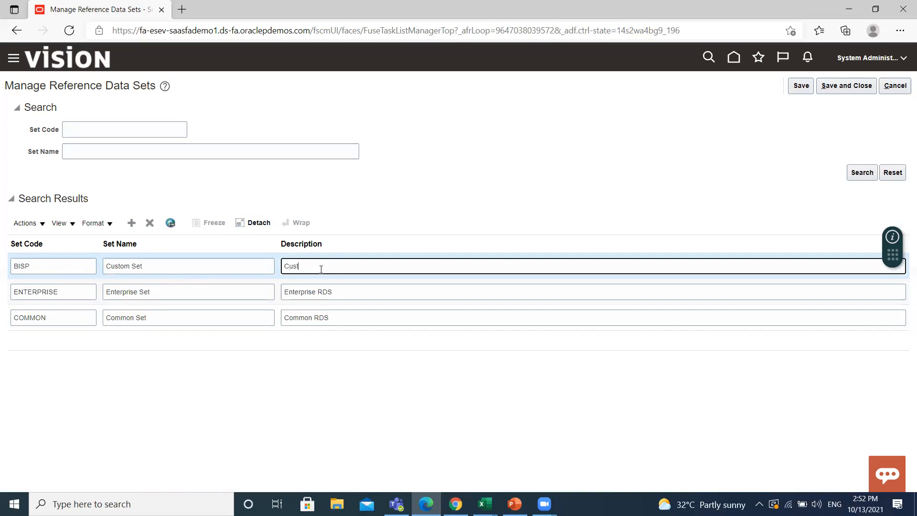
type("om")
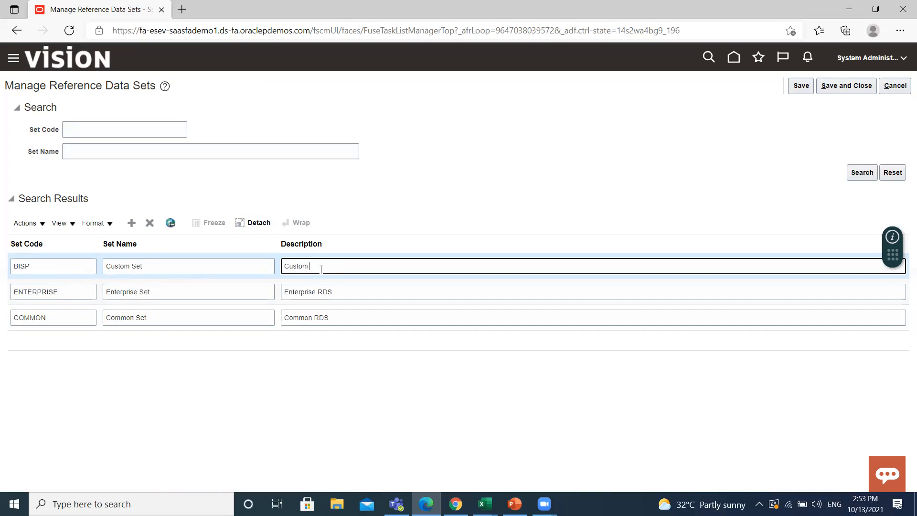
type("R")
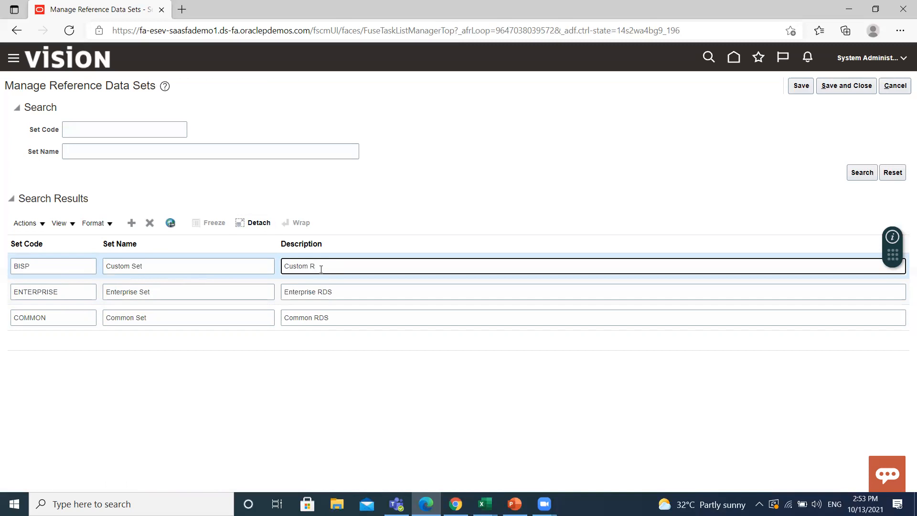
type("DS")
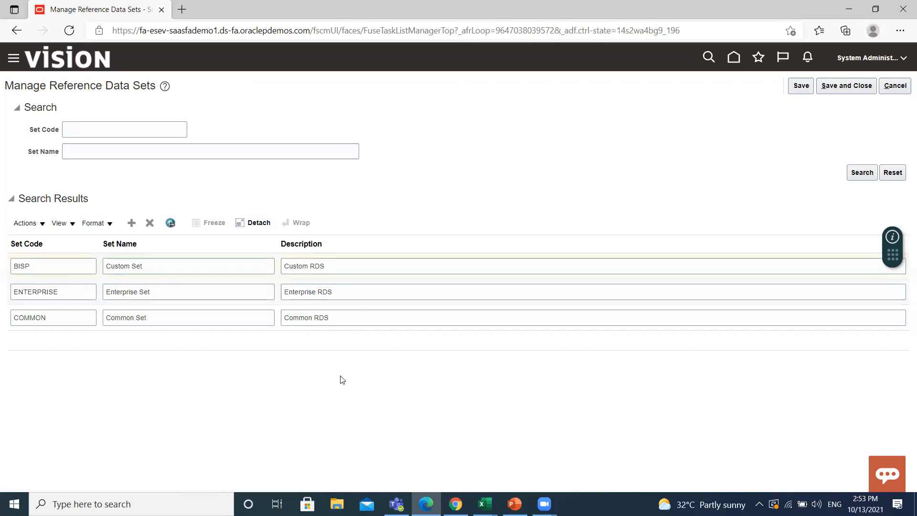
Finish editing the BISP row and save the three new reference data sets
left_click(52, 318)
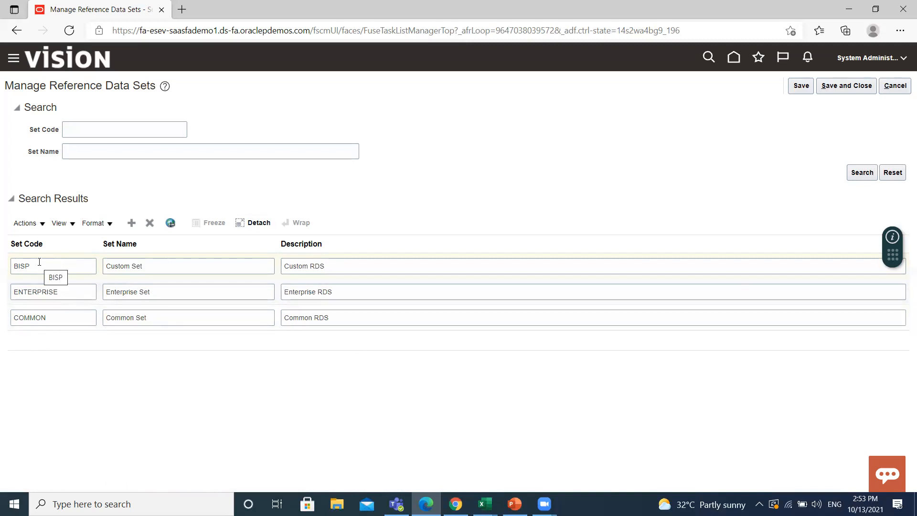
left_click(800, 85)
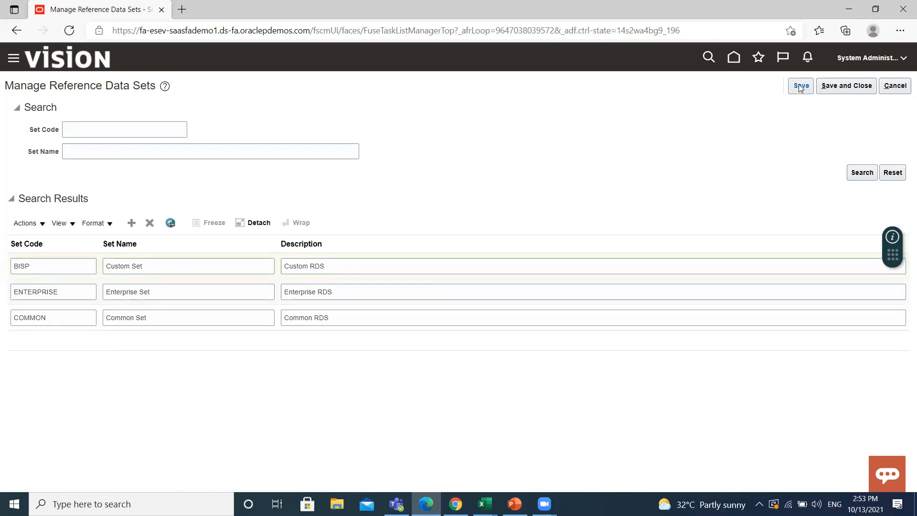
left_click(800, 86)
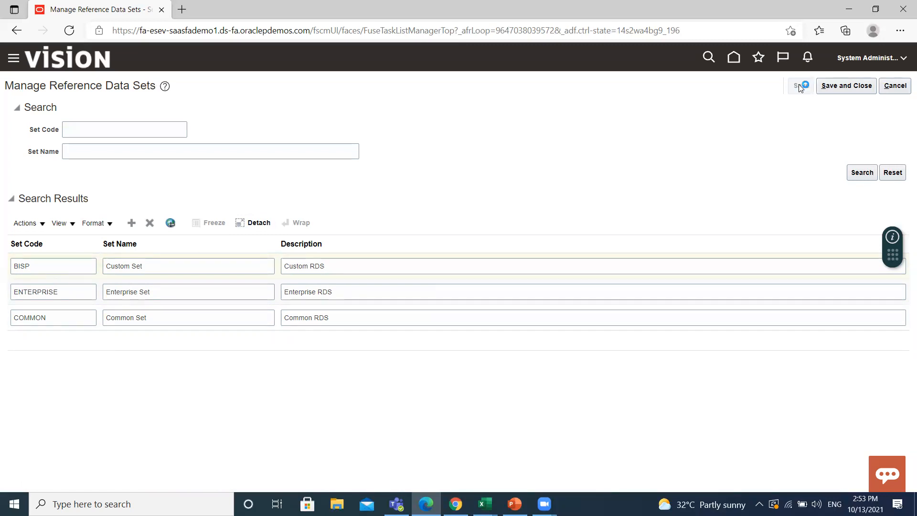